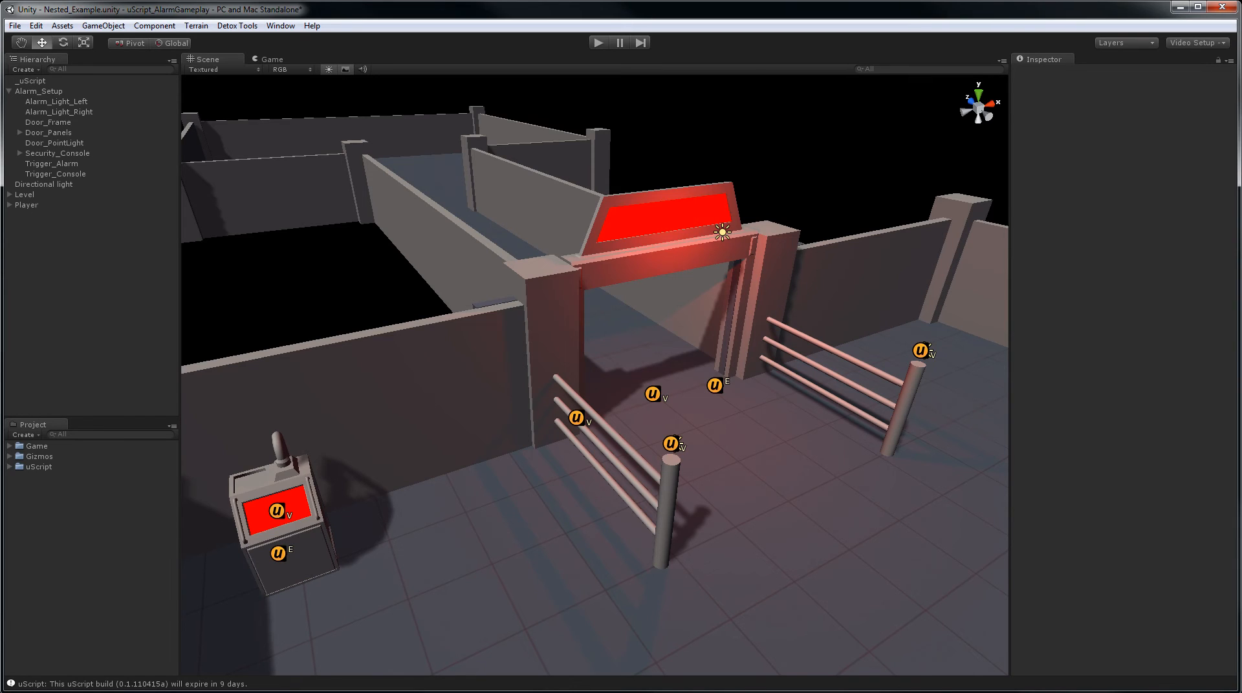
- Launch the uScript Editor from the Detox Tools menu, showing the MainGame graph
{"action": "left_click", "coordinate": [236, 26]}
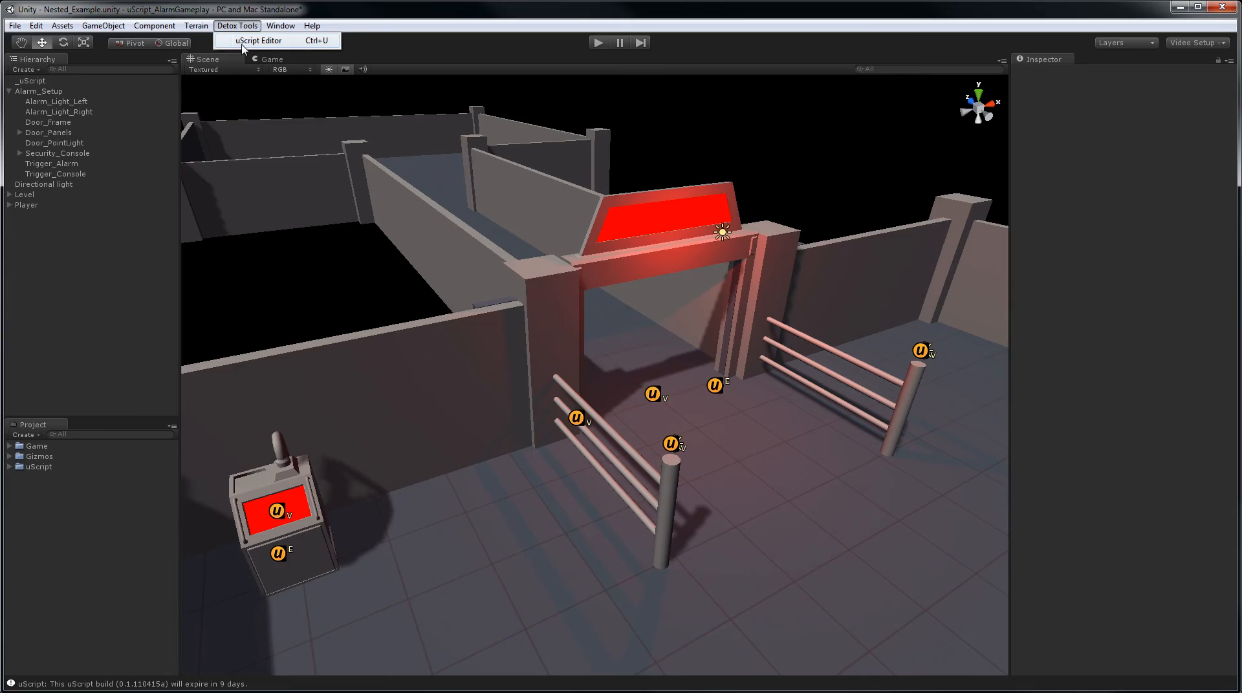
{"action": "left_click", "coordinate": [259, 40]}
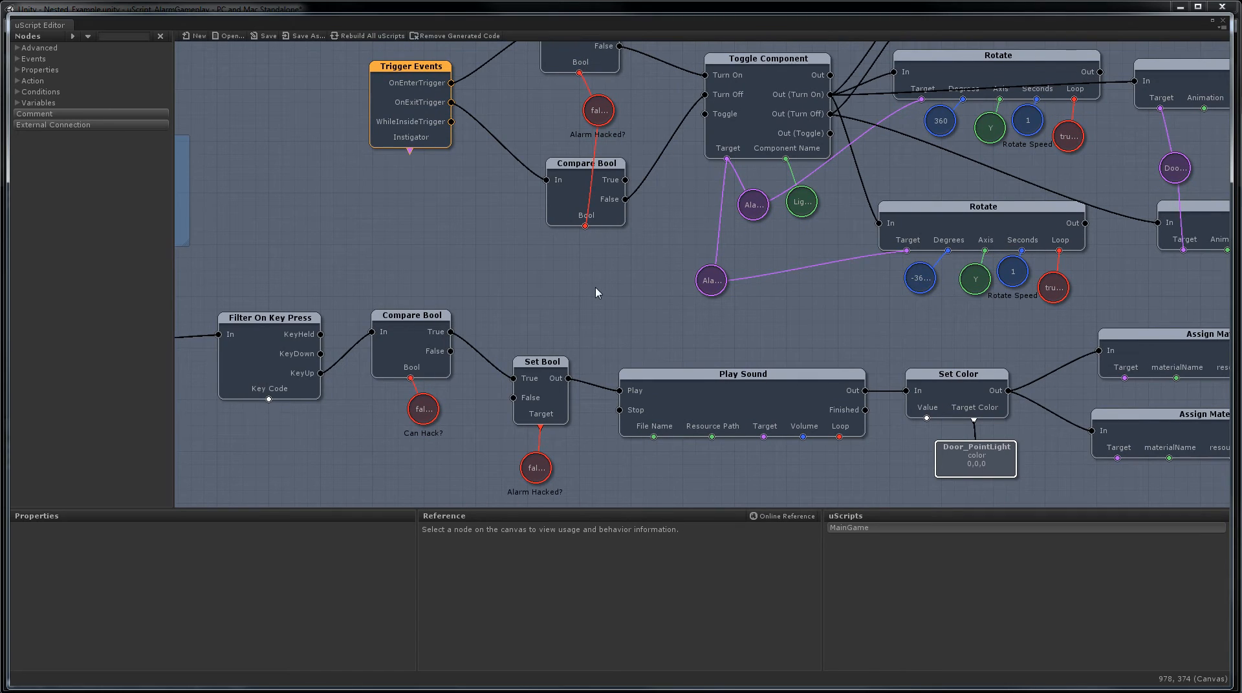
{"action": "mouse_move", "coordinate": [308, 37]}
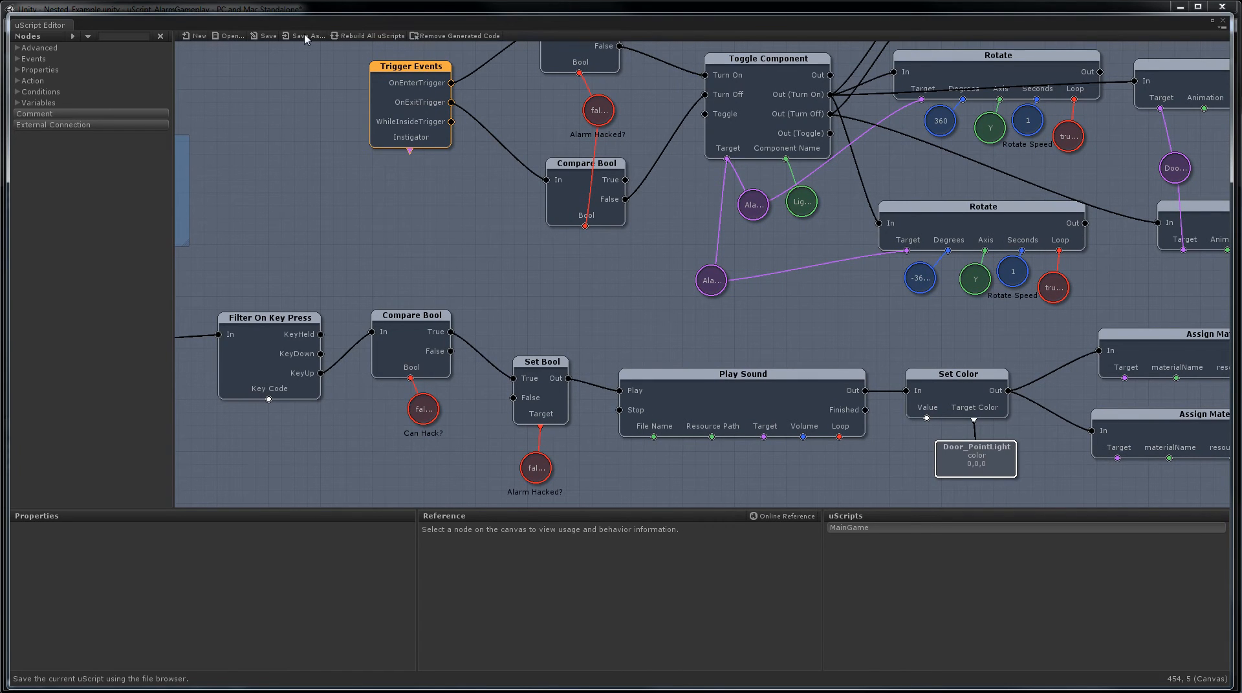
- Save the graph as a new uScript named AlarmSetup, declining master game object assignment
{"action": "left_click", "coordinate": [311, 37]}
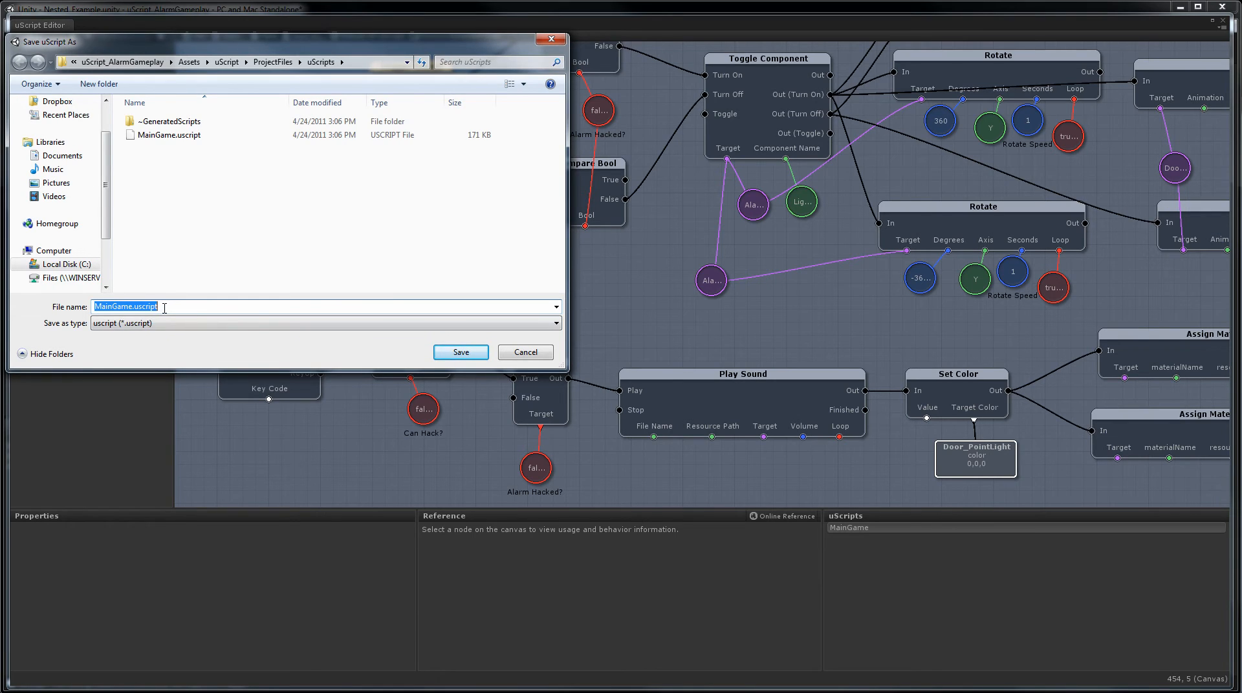
{"action": "type", "text": "AlarmSetup"}
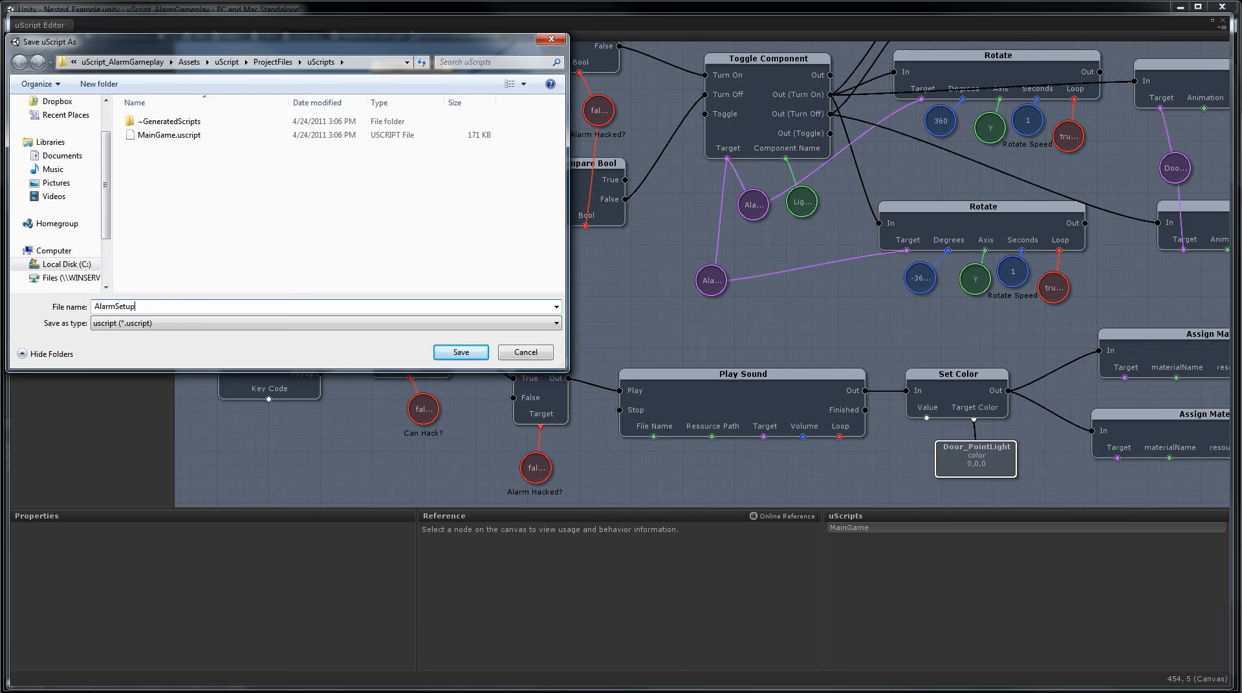
{"action": "left_click", "coordinate": [461, 351]}
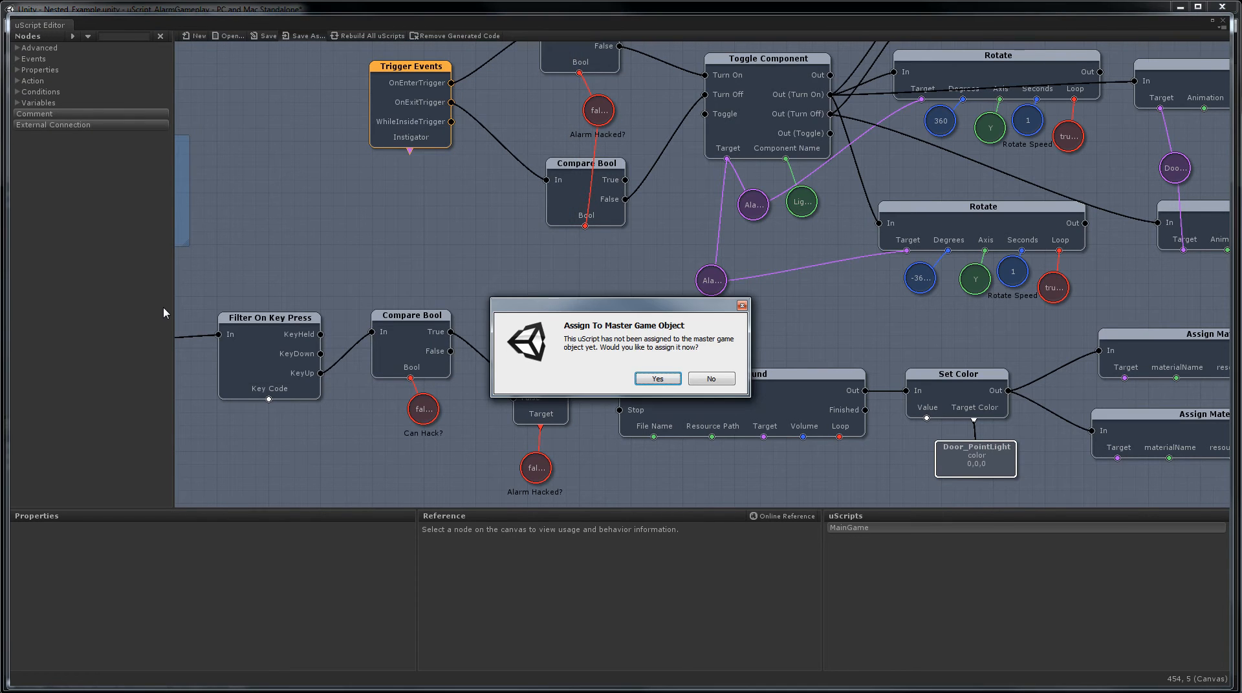
{"action": "mouse_move", "coordinate": [728, 344]}
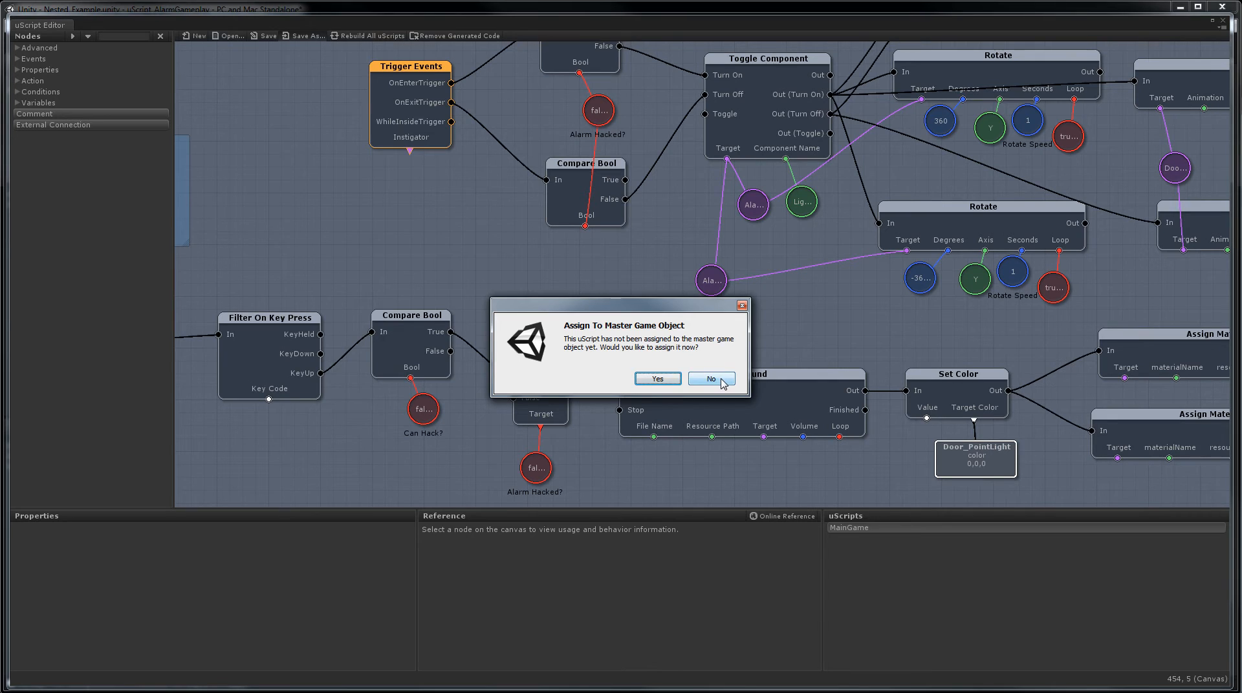
{"action": "left_click", "coordinate": [709, 378]}
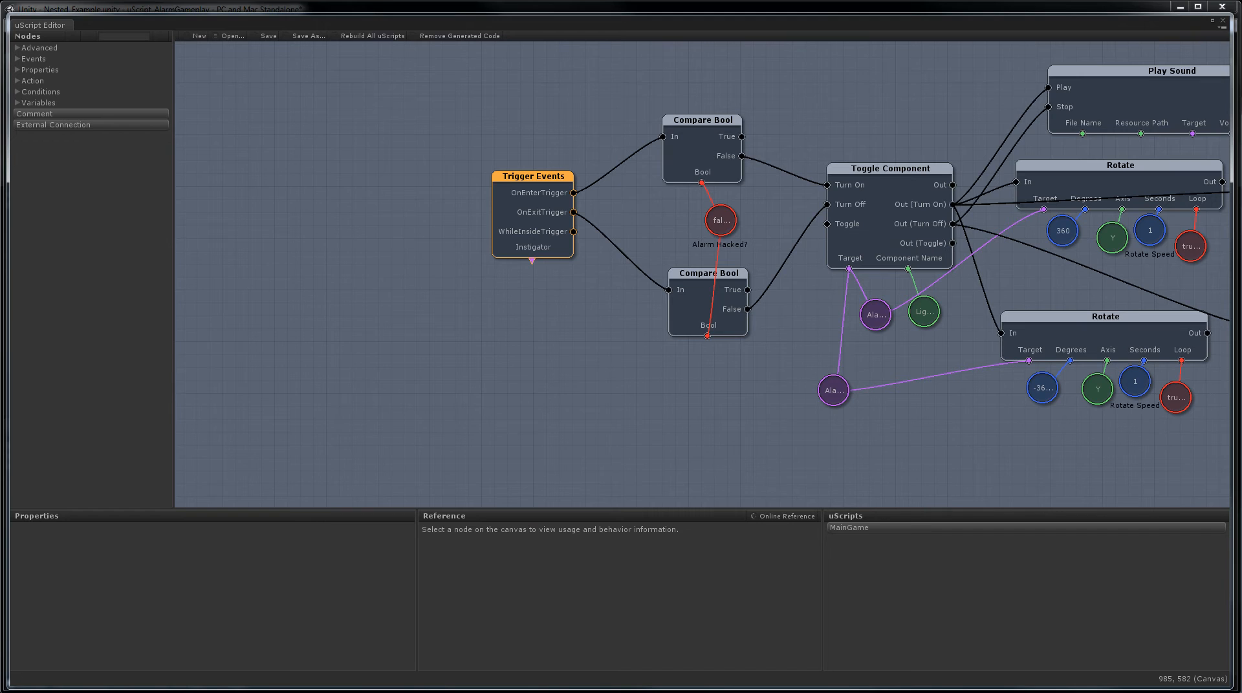
{"action": "mouse_move", "coordinate": [855, 585]}
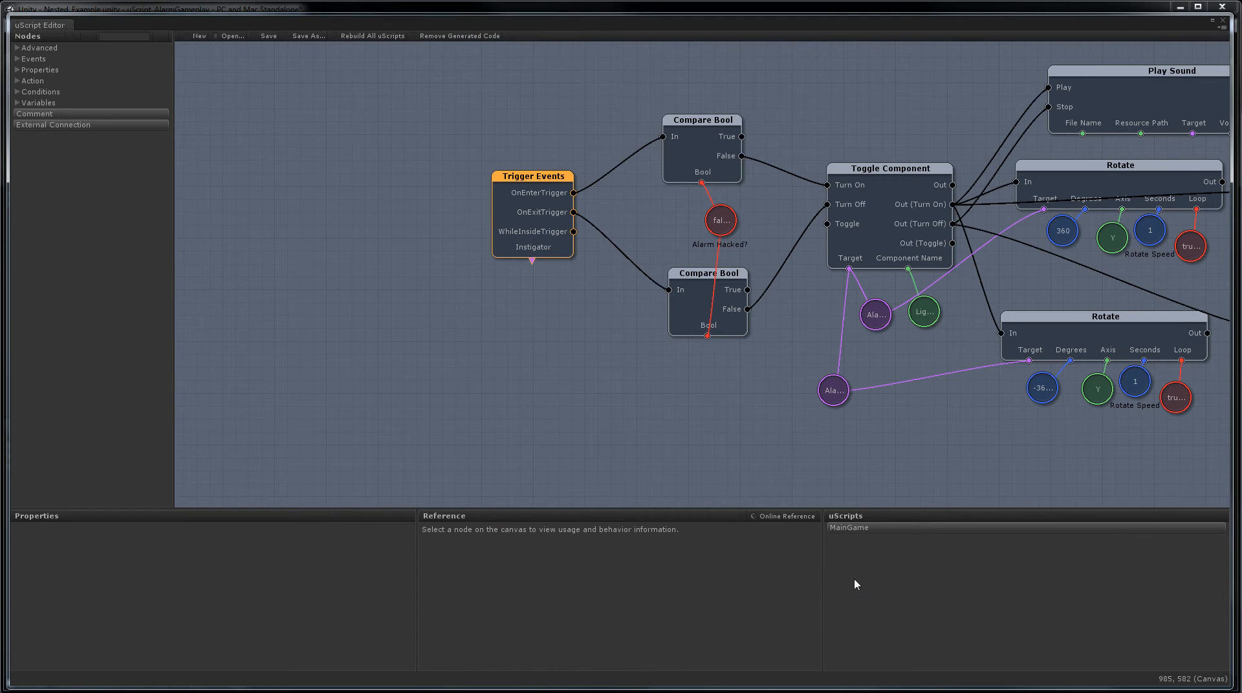
{"action": "mouse_move", "coordinate": [768, 352]}
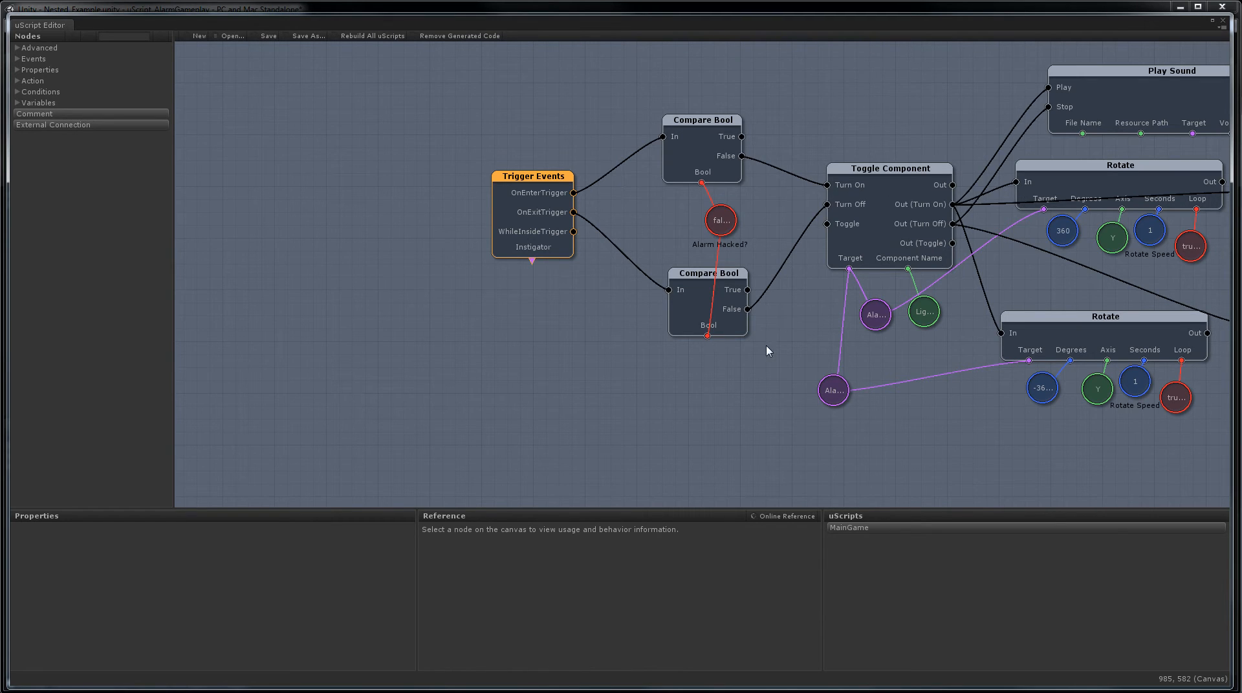
- Move Alarm Hacked? lower and add an external connection named Alarm Start
{"action": "left_click", "coordinate": [719, 220]}
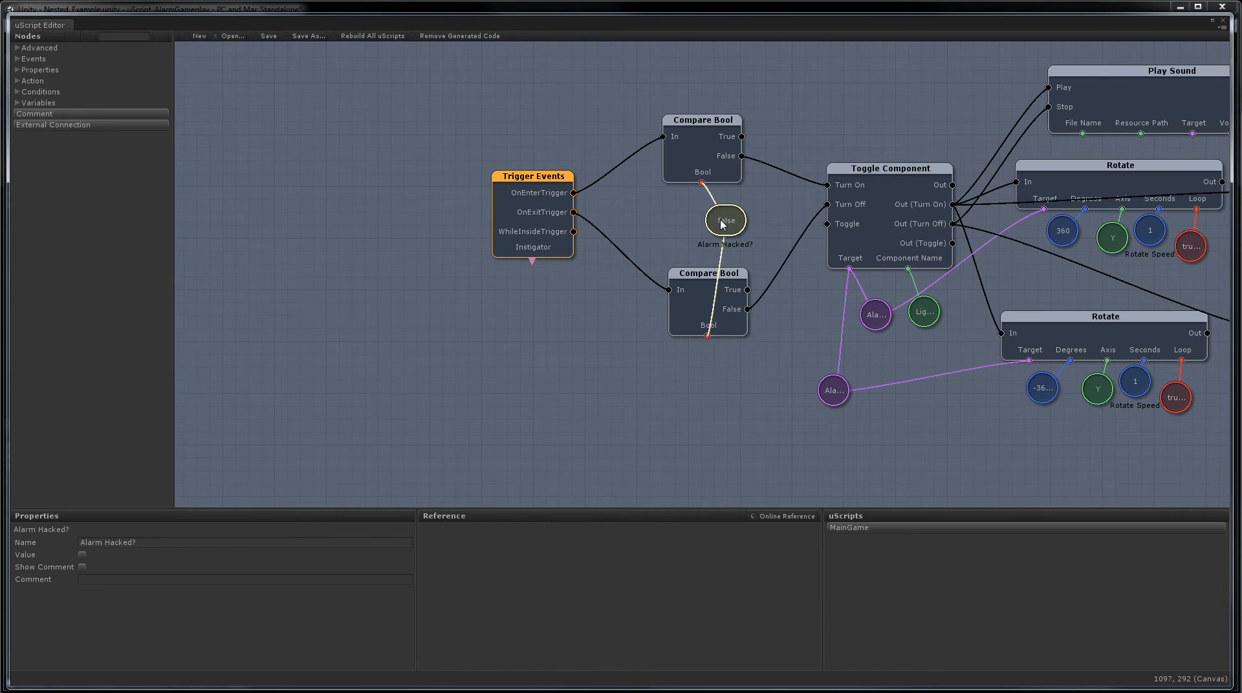
{"action": "left_click_drag", "start_coordinate": [725, 219], "coordinate": [568, 357]}
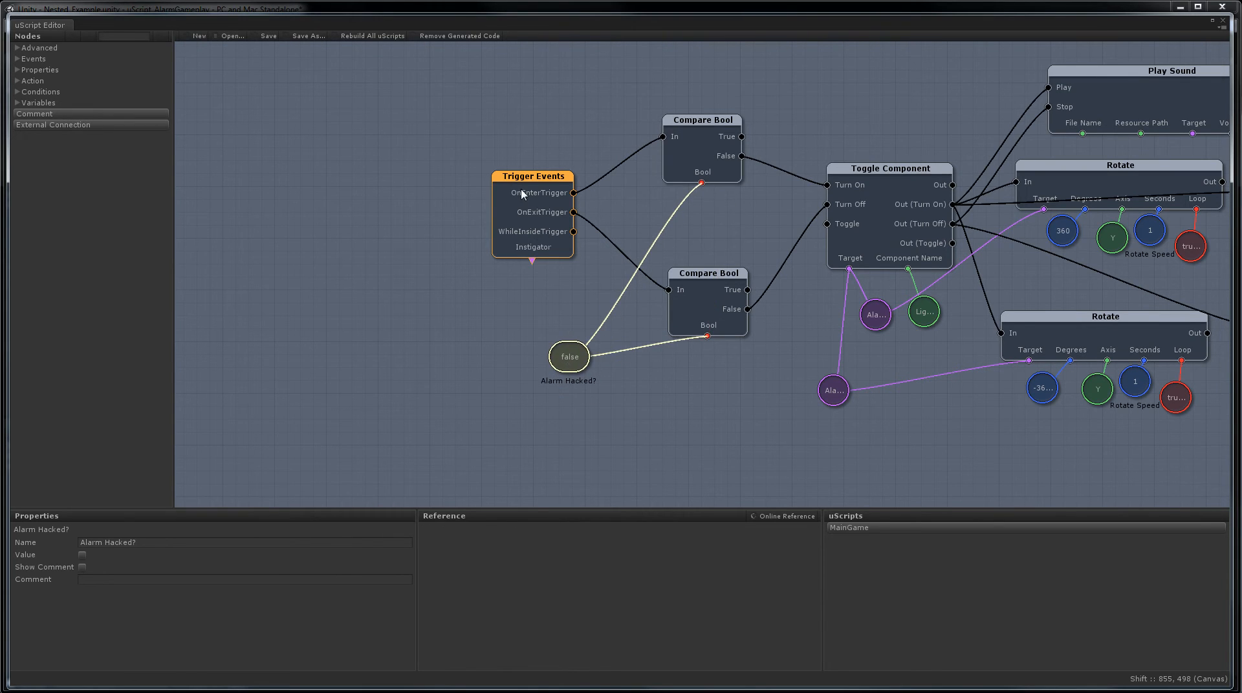
{"action": "left_click", "coordinate": [532, 176]}
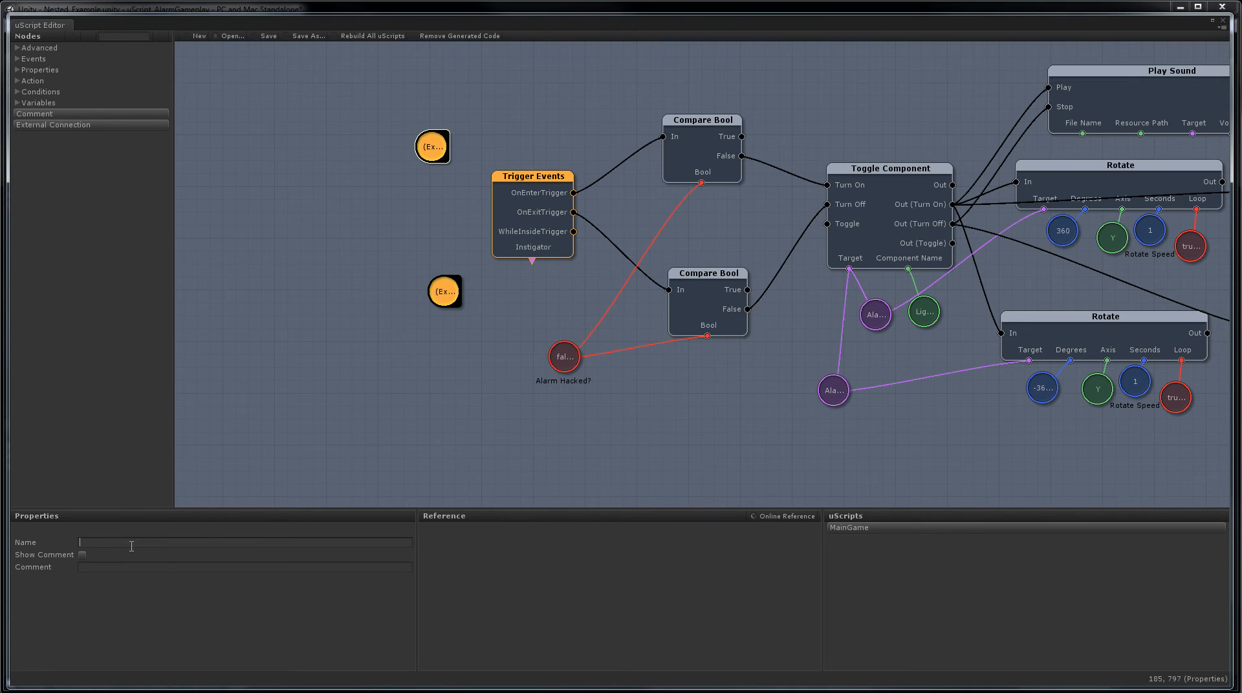
{"action": "type", "text": "Alarm Start"}
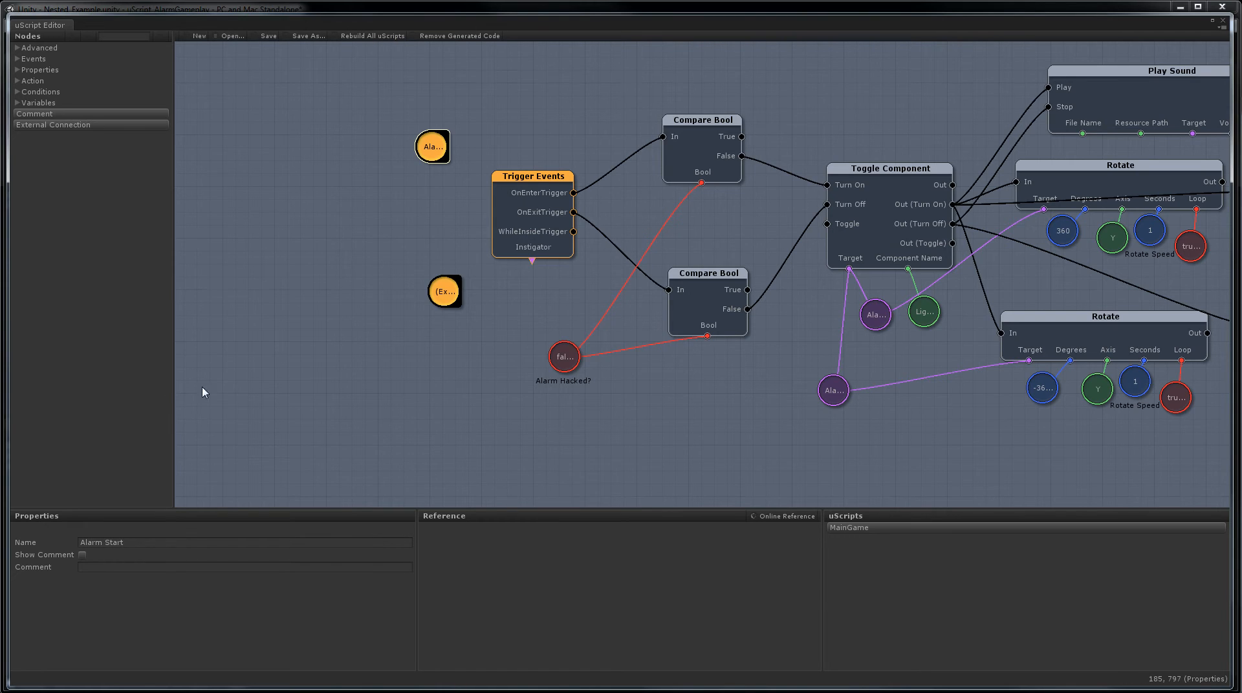
- Name the second external connection Alarm Stop
{"action": "left_click", "coordinate": [238, 543]}
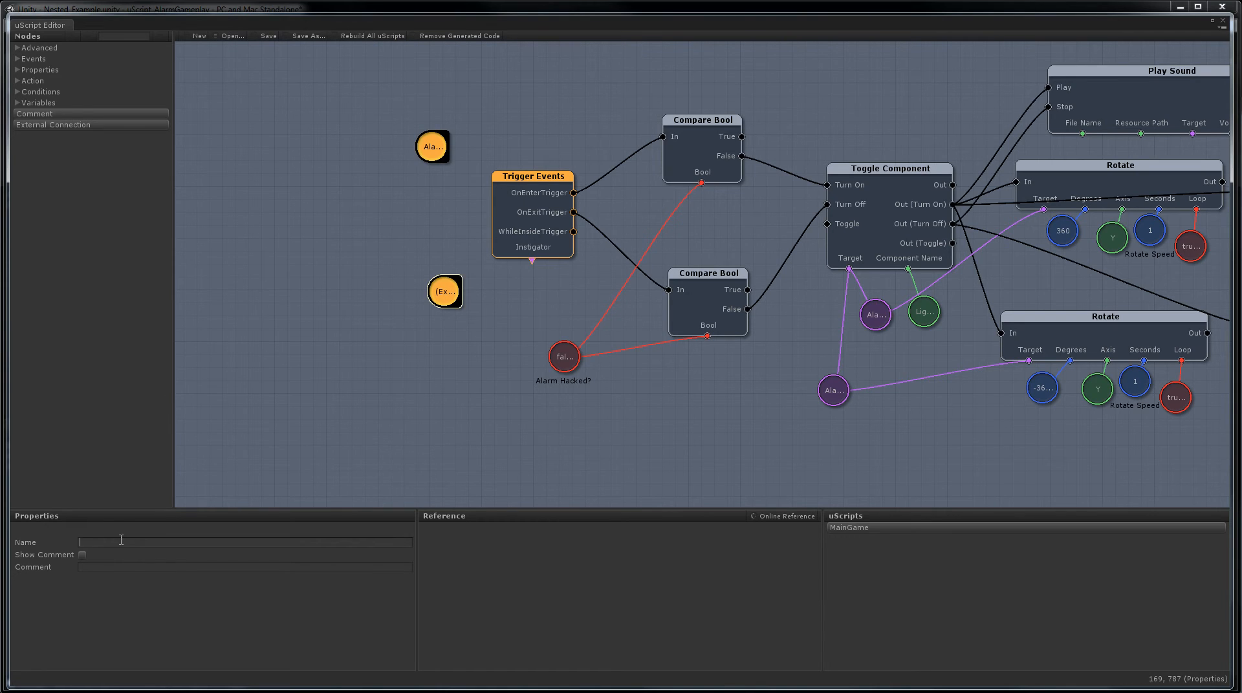
{"action": "type", "text": "Alarm"}
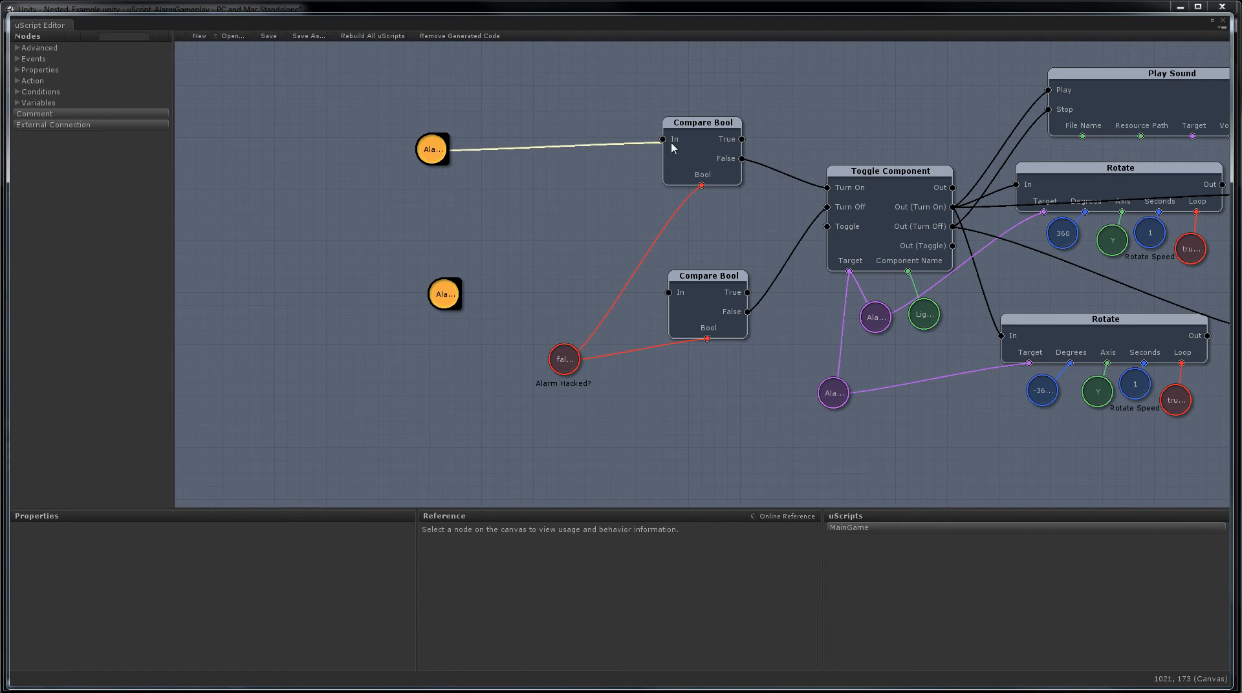
- Add a third external connection below the variable and name it Alarm Hacked?
{"action": "left_click", "coordinate": [443, 294]}
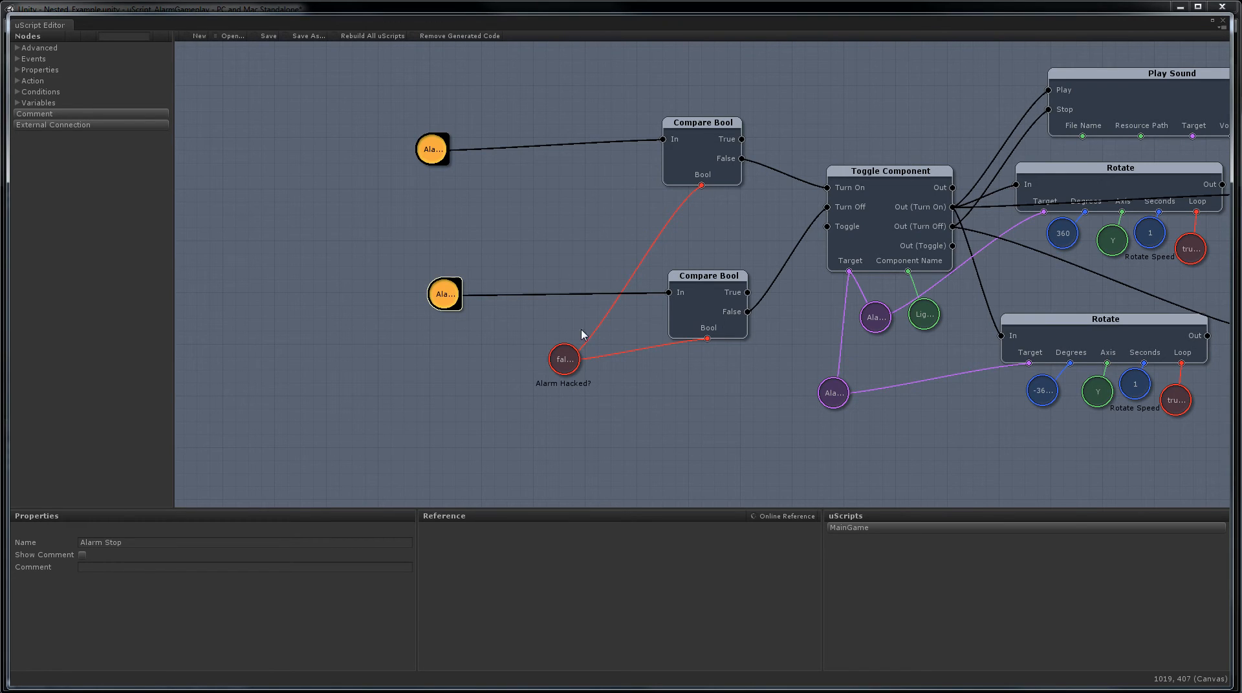
{"action": "mouse_move", "coordinate": [632, 404]}
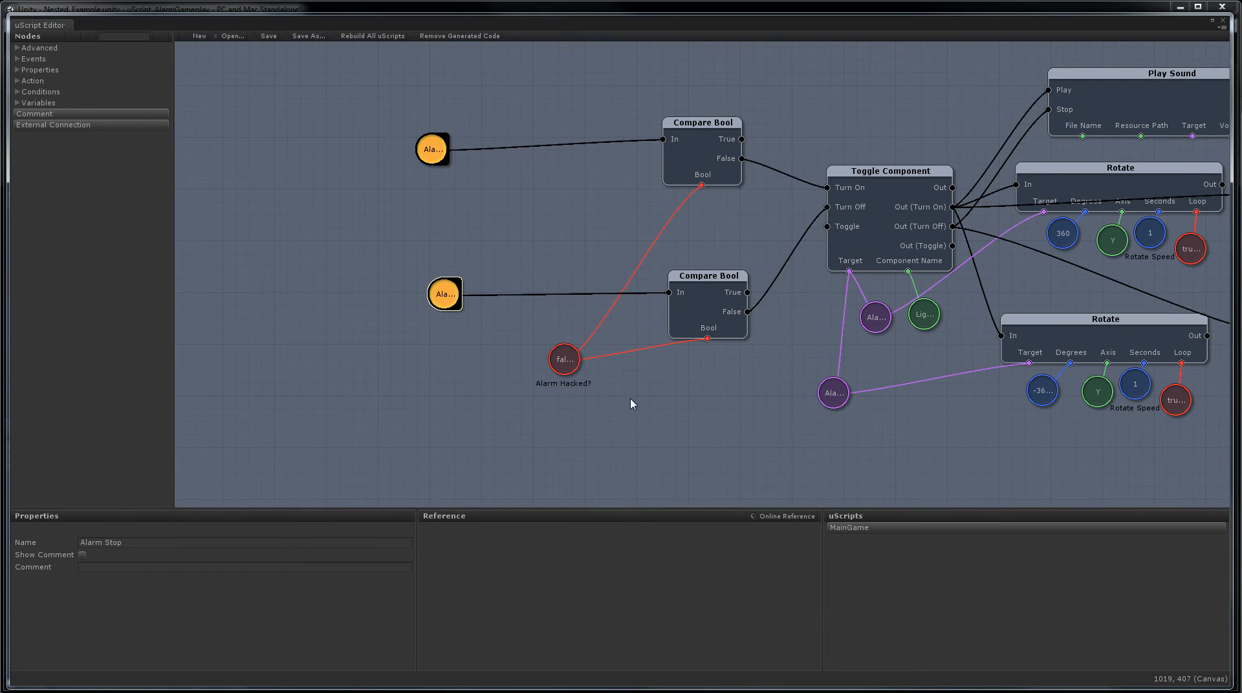
{"action": "mouse_move", "coordinate": [590, 414]}
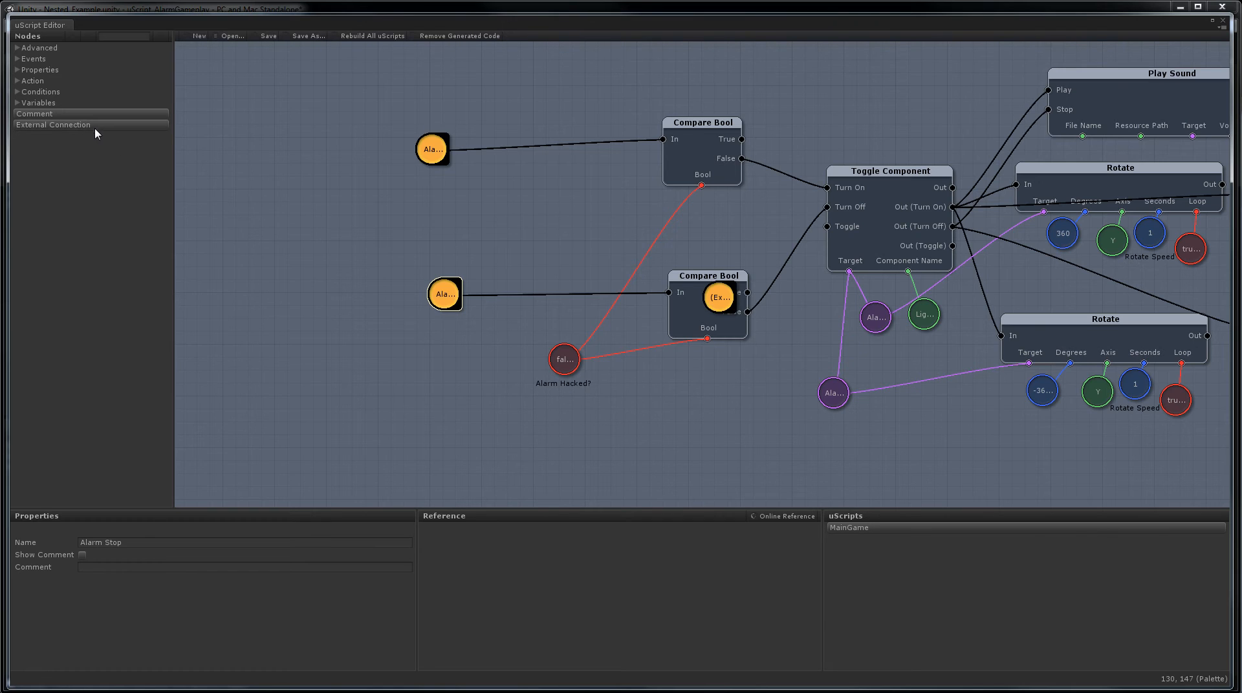
{"action": "left_click_drag", "start_coordinate": [719, 298], "coordinate": [491, 400]}
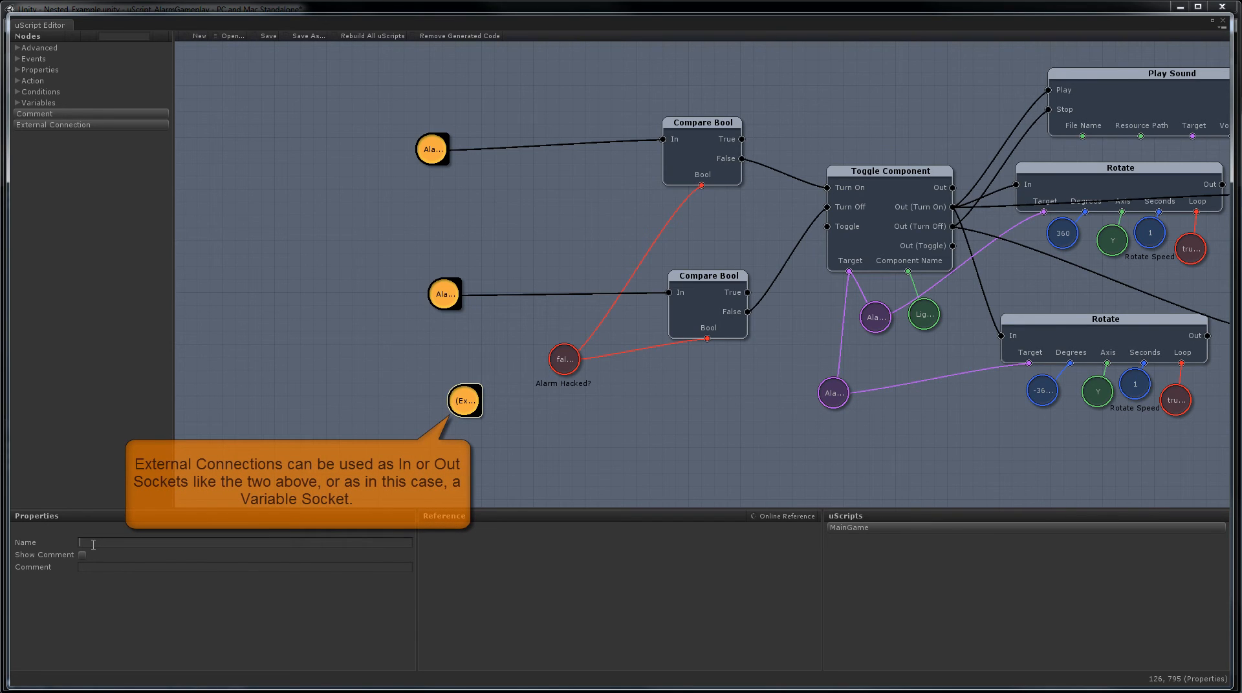
{"action": "type", "text": "Alarm Hacked?"}
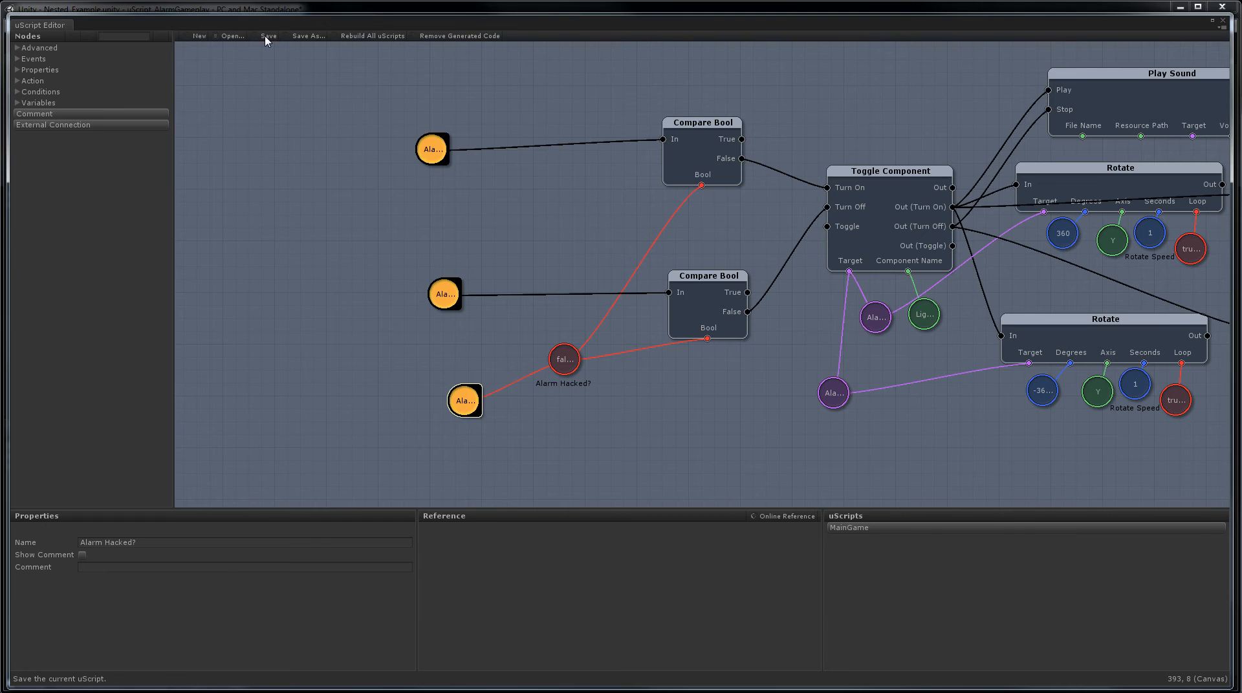
{"action": "mouse_move", "coordinate": [384, 181]}
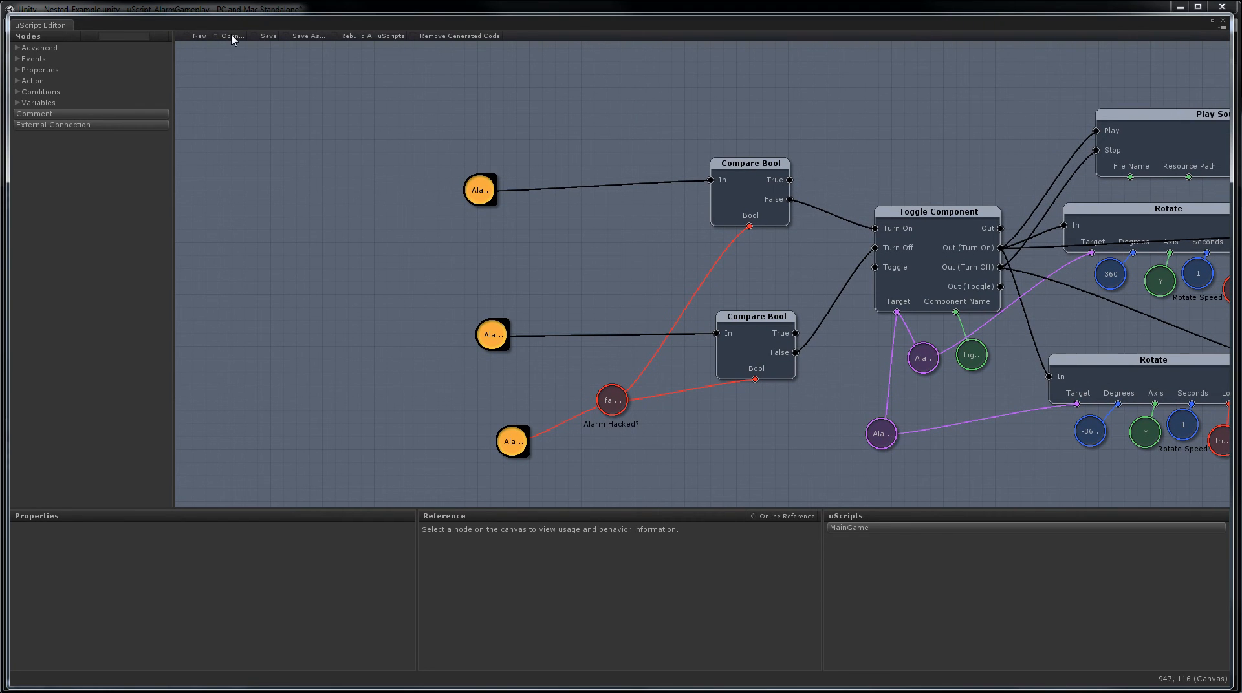
- Reopen the MainGame.uscript graph from the Open dialog
{"action": "left_click", "coordinate": [232, 37]}
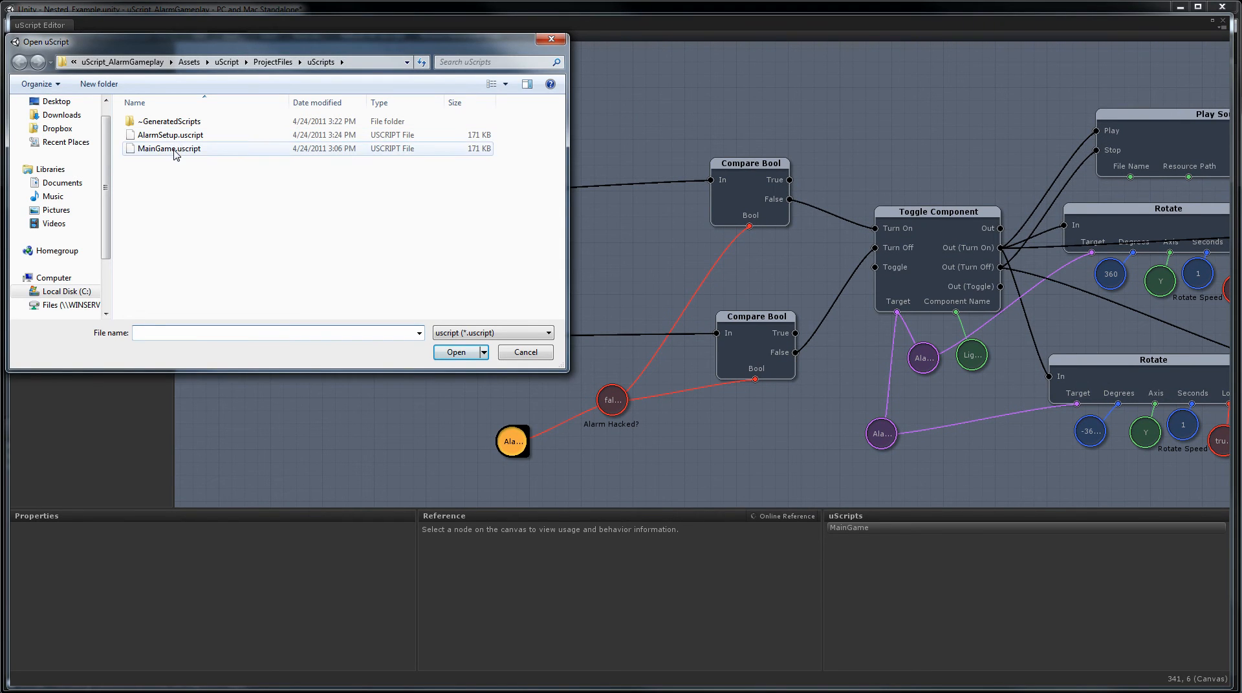
{"action": "double_click", "coordinate": [168, 149]}
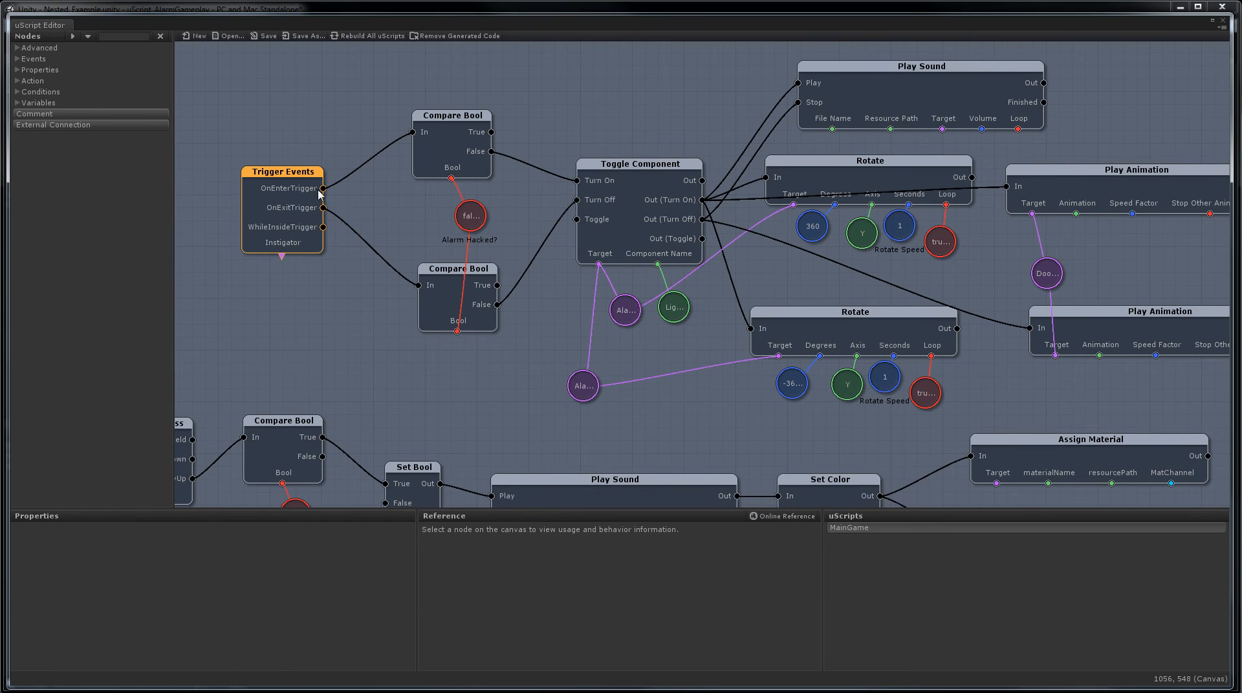
- Move Alarm Hacked? below Trigger Events and box-select the old alarm chain nodes for deletion
{"action": "left_click", "coordinate": [282, 172]}
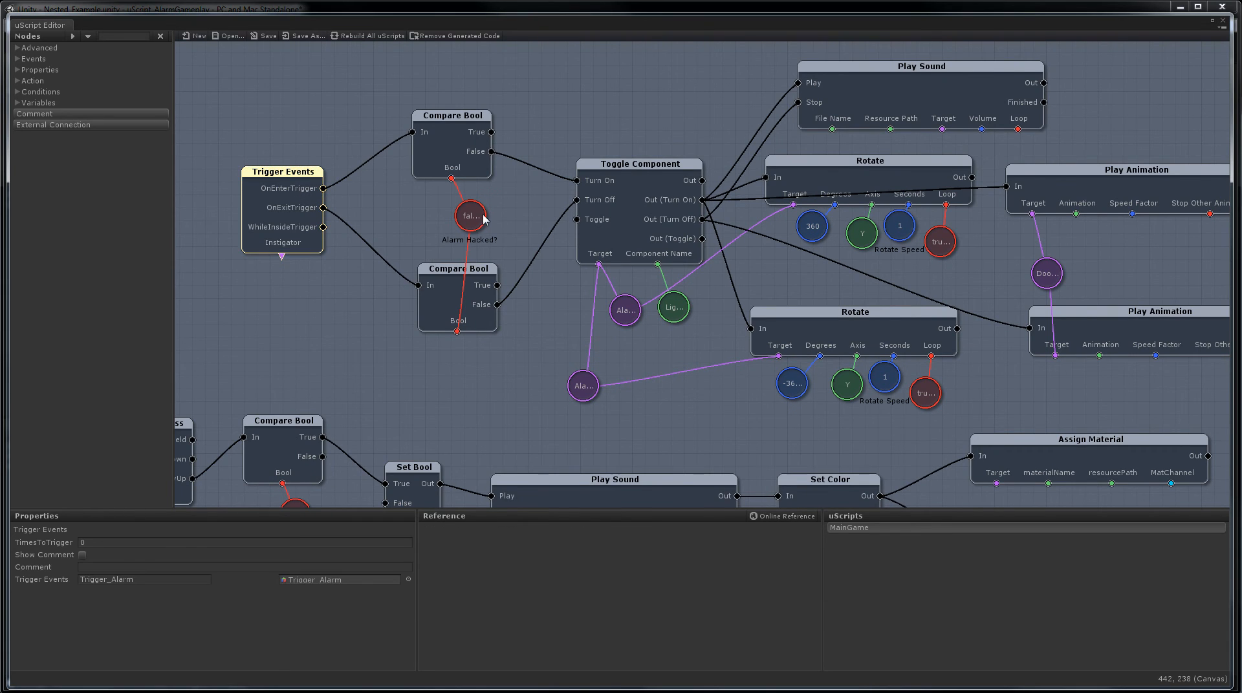
{"action": "left_click_drag", "start_coordinate": [471, 216], "coordinate": [316, 343]}
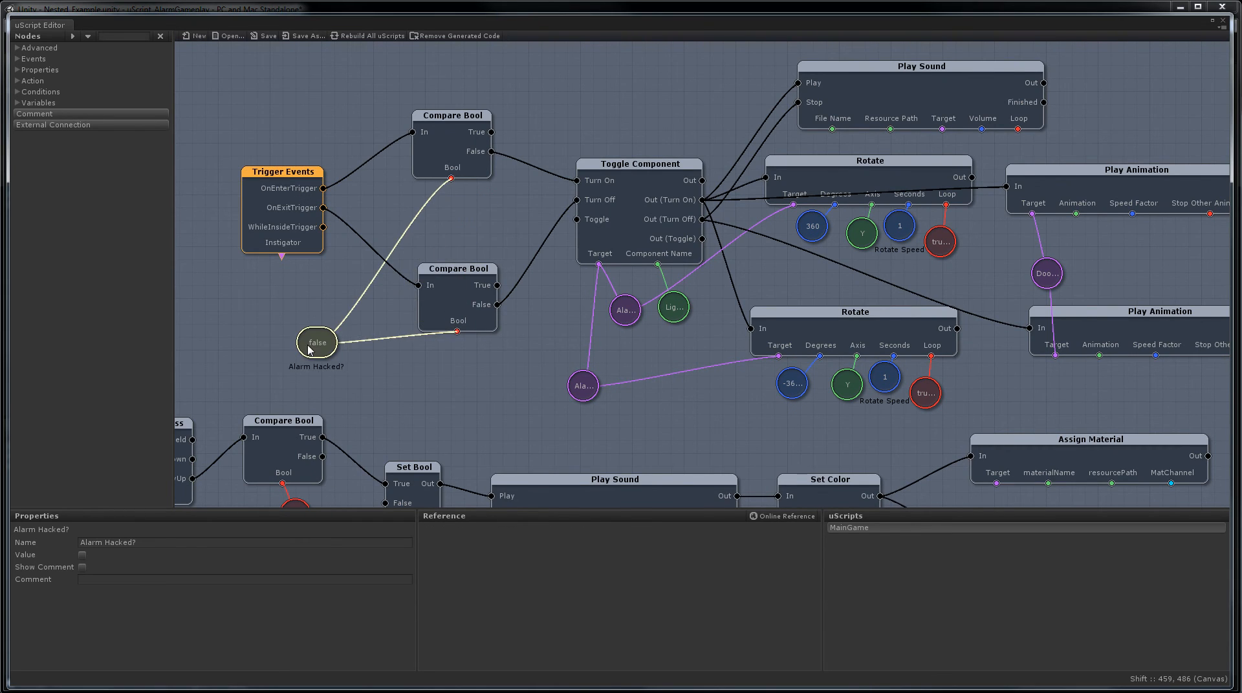
{"action": "left_click", "coordinate": [487, 205]}
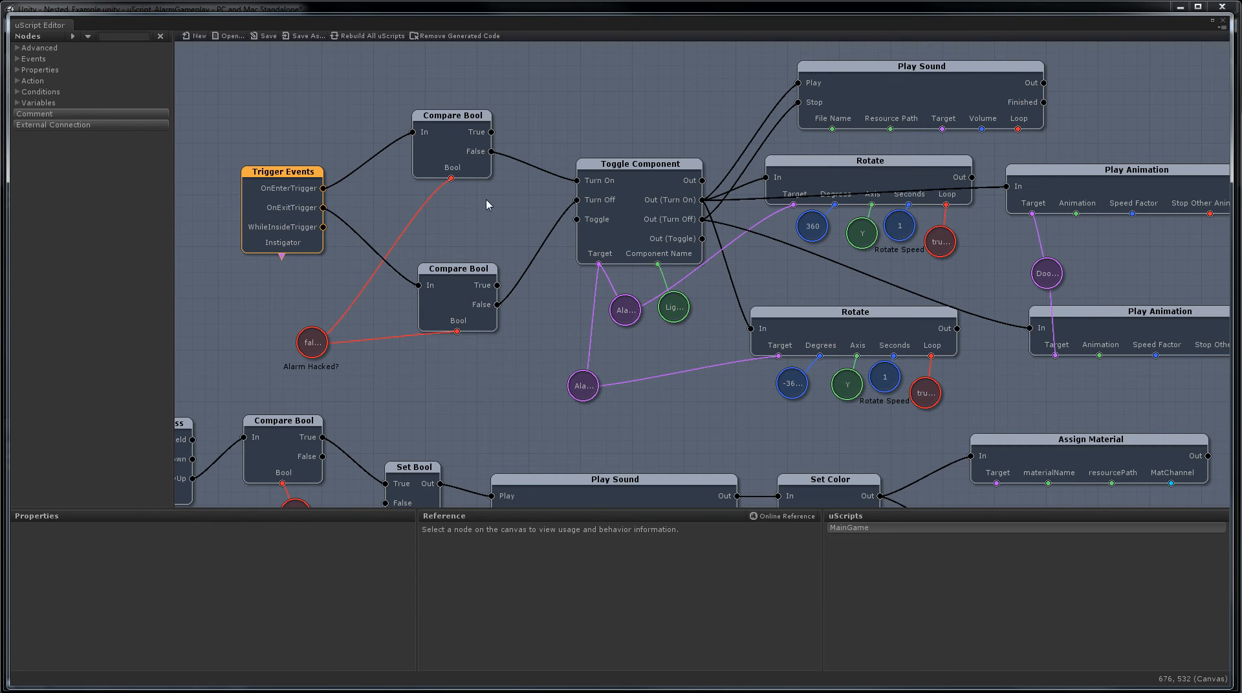
{"action": "left_click_drag", "start_coordinate": [444, 79], "coordinate": [1133, 372]}
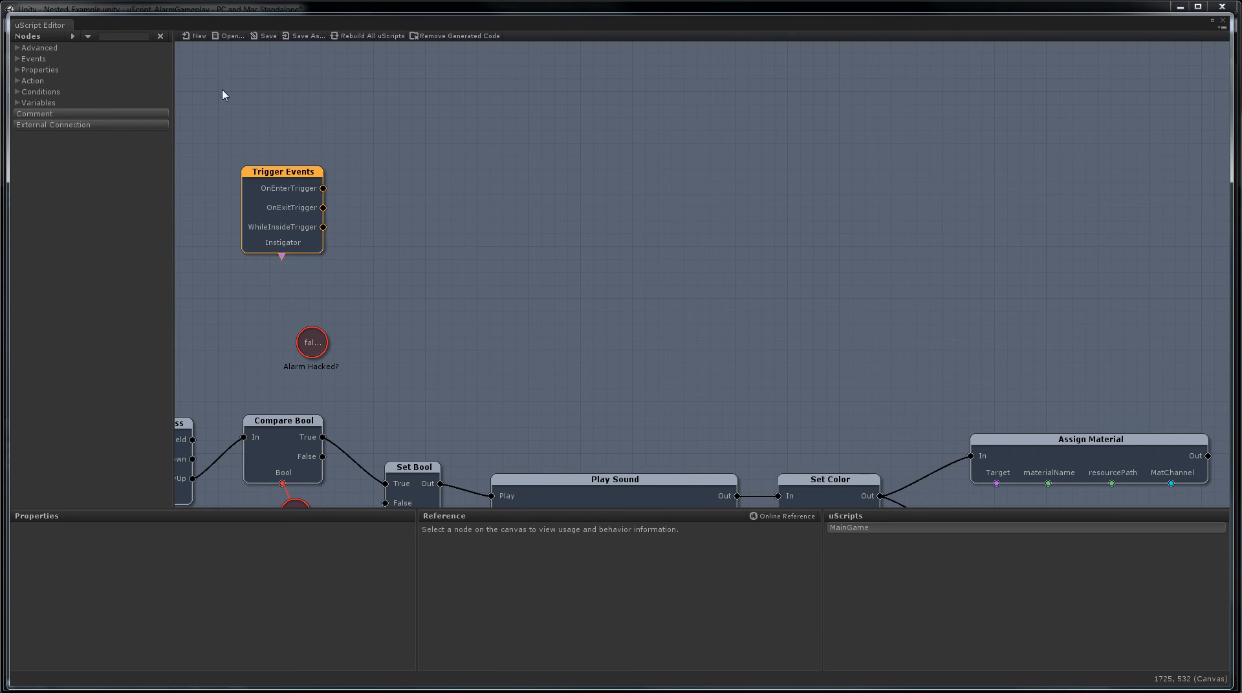
- Add a SubSeq_AlarmSetup node from Advanced > Logic beside Trigger Events and wire it in
{"action": "left_click", "coordinate": [37, 48]}
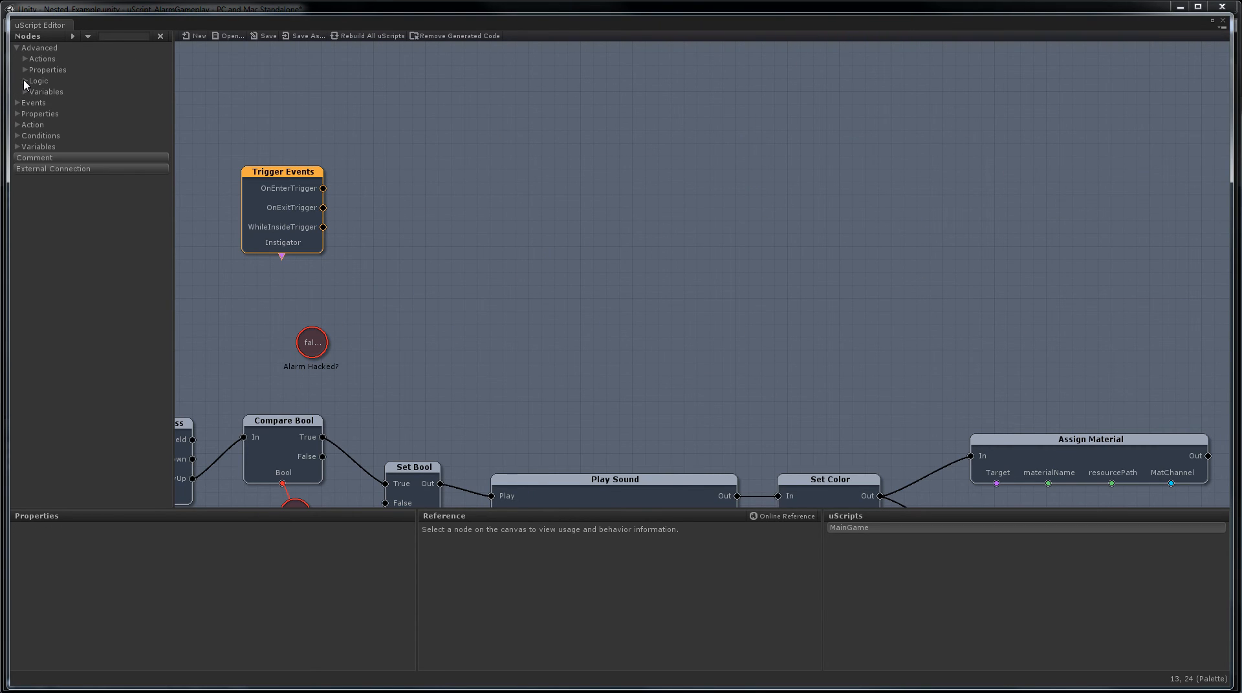
{"action": "left_click", "coordinate": [38, 80]}
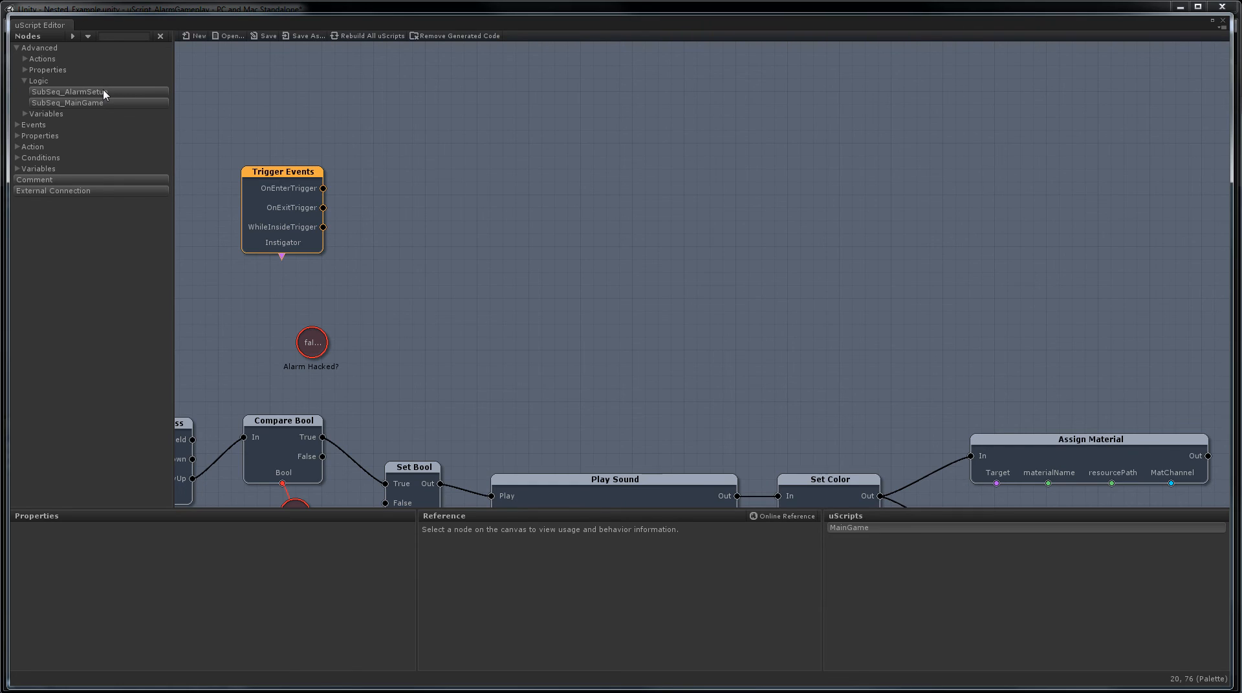
{"action": "left_click_drag", "start_coordinate": [97, 92], "coordinate": [757, 316]}
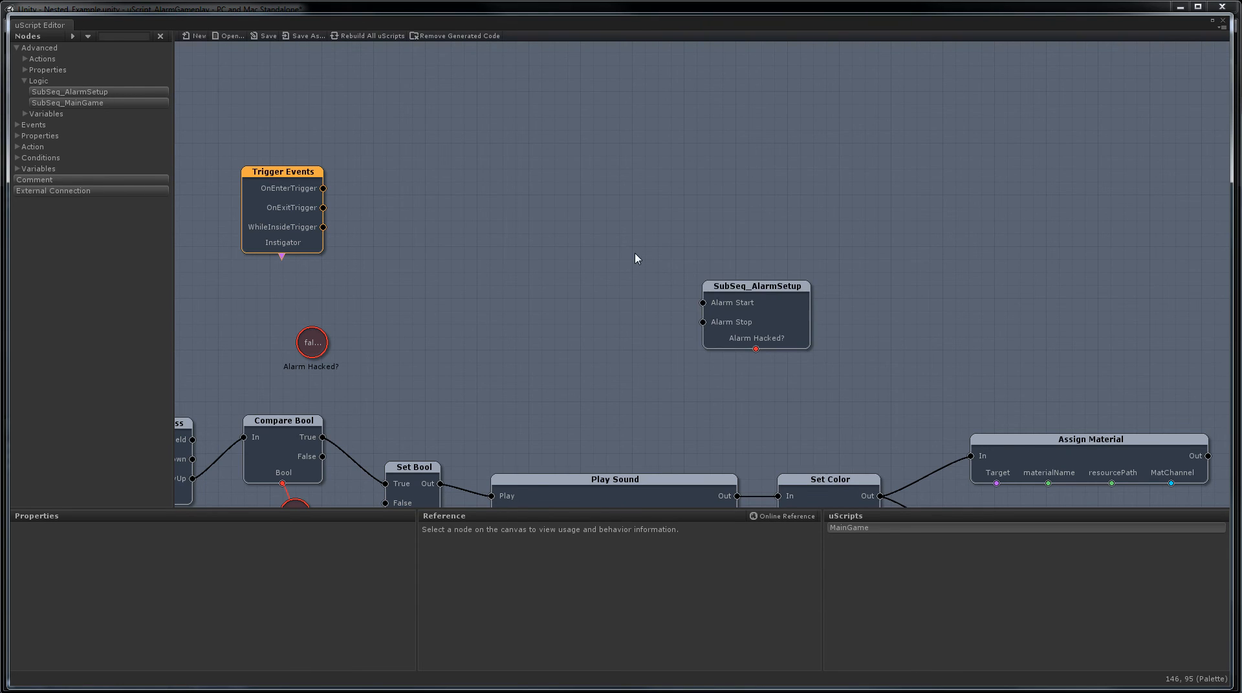
{"action": "left_click", "coordinate": [754, 286]}
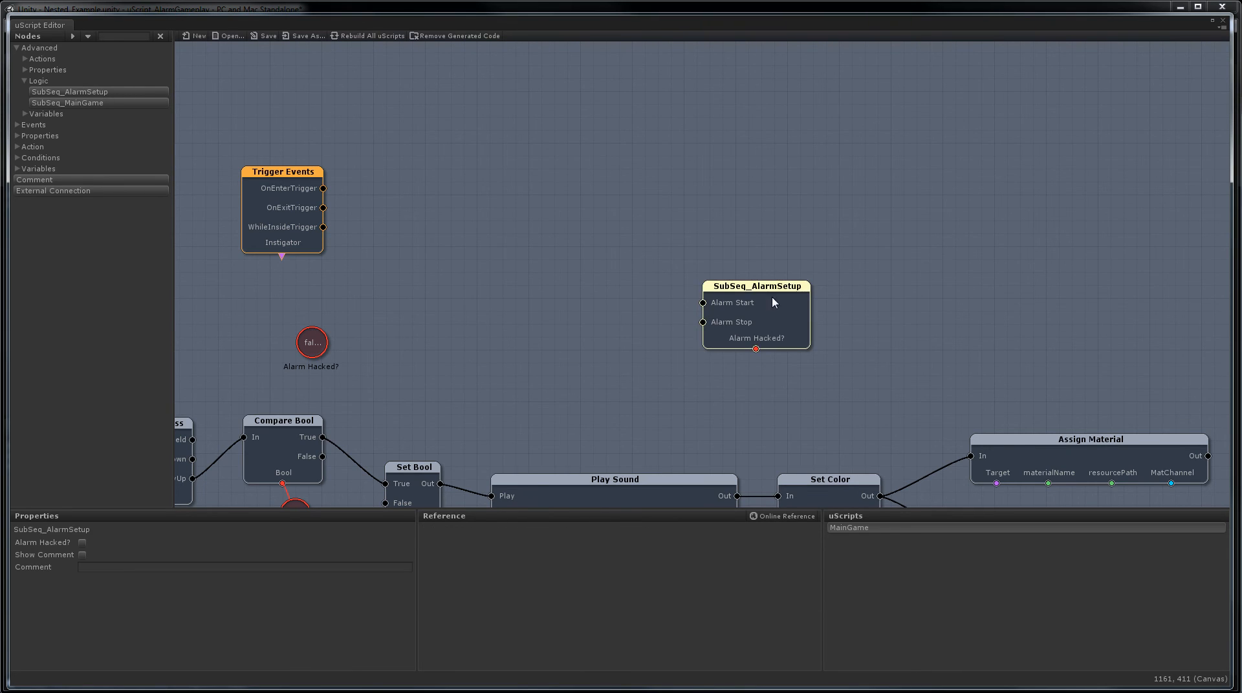
{"action": "left_click_drag", "start_coordinate": [755, 303], "coordinate": [499, 220]}
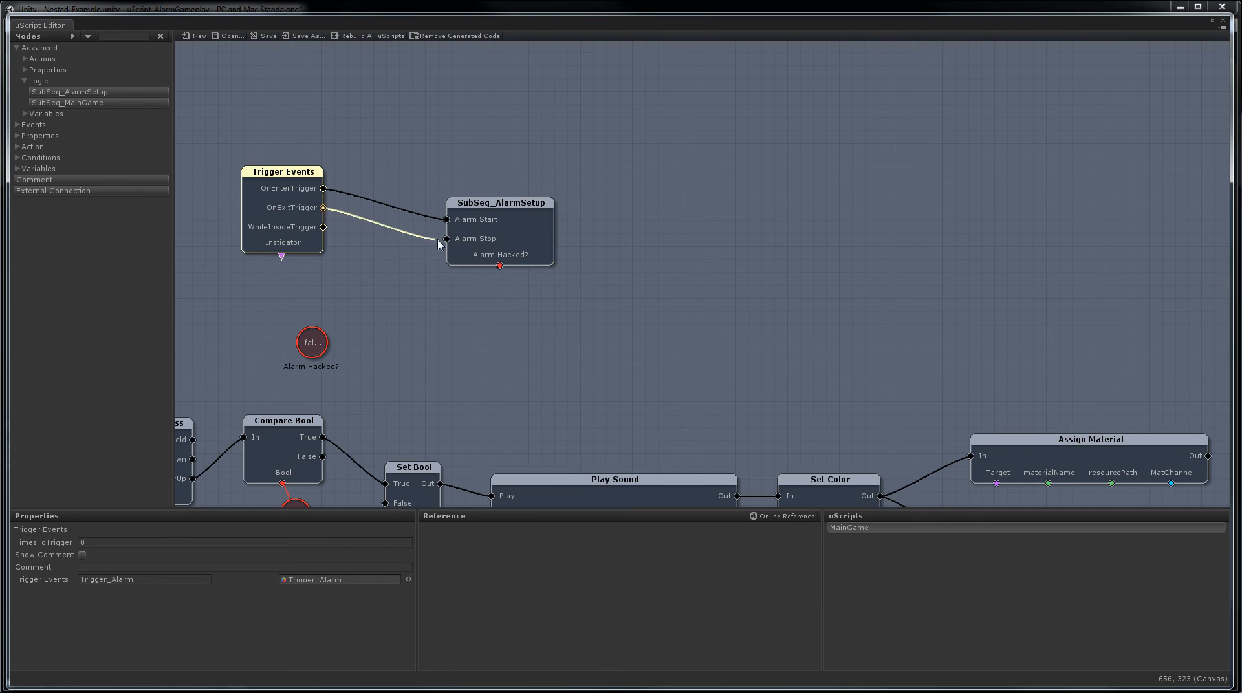
{"action": "left_click_drag", "start_coordinate": [499, 203], "coordinate": [425, 184]}
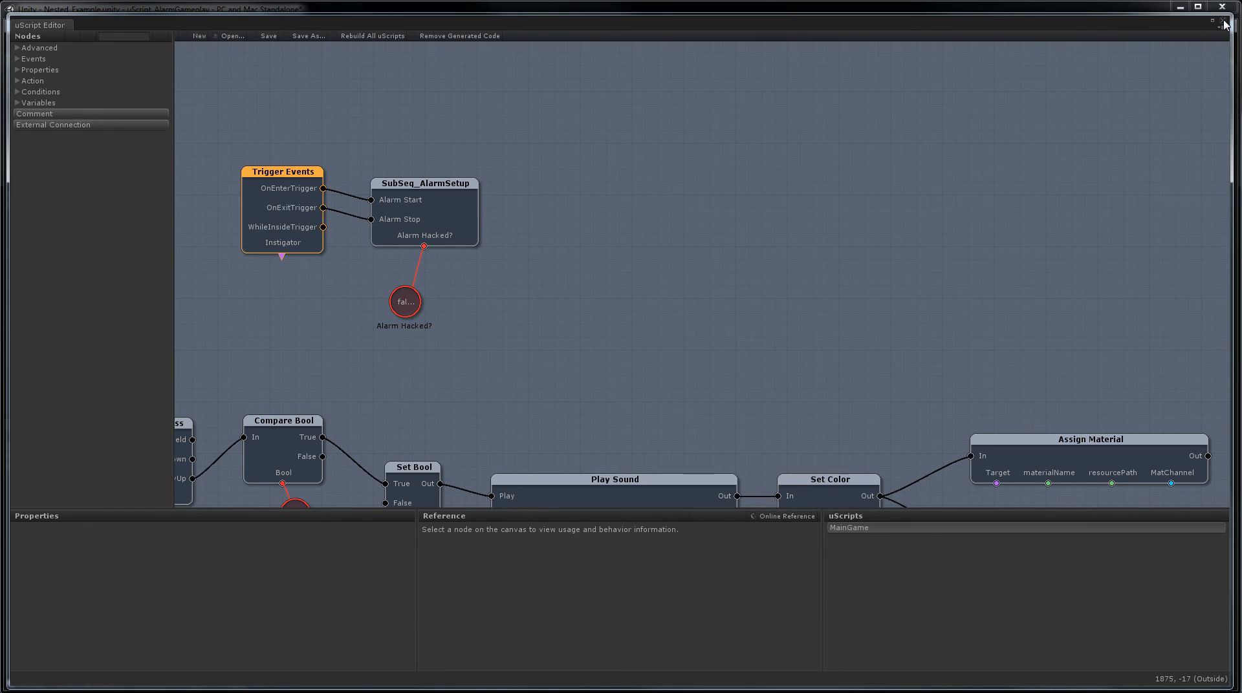
- Close the uScript Editor and enter play mode to test the alarm
{"action": "left_click", "coordinate": [1224, 25]}
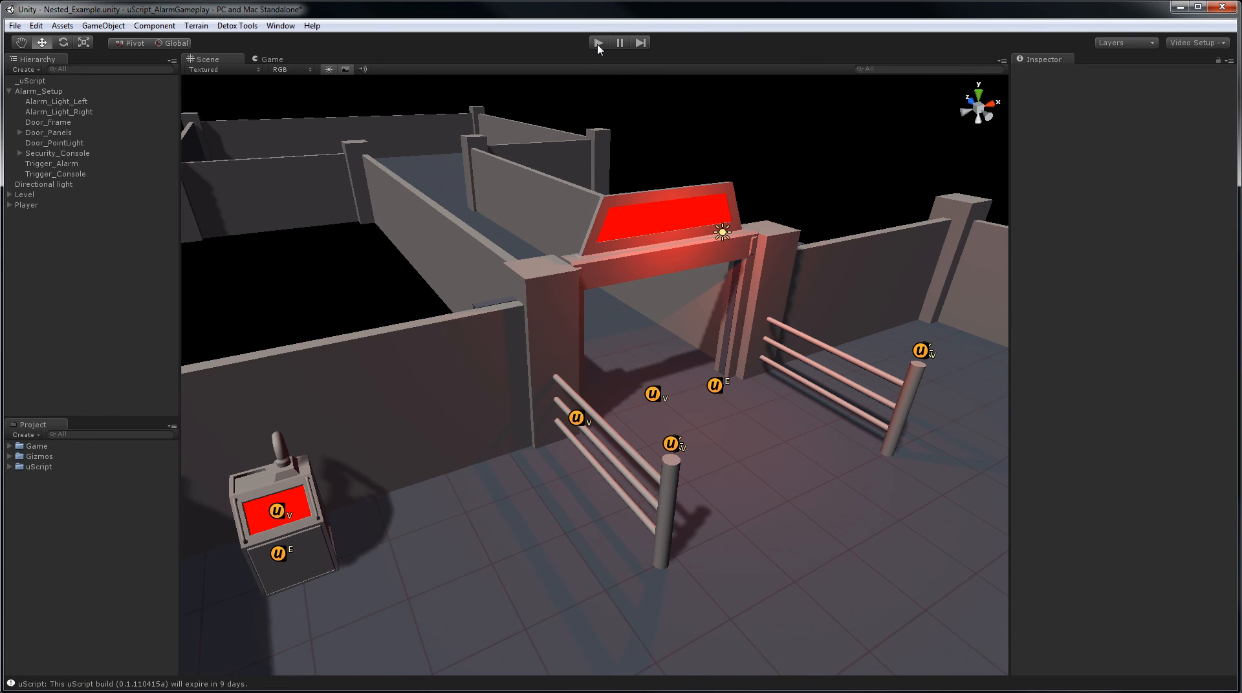
{"action": "left_click", "coordinate": [597, 42]}
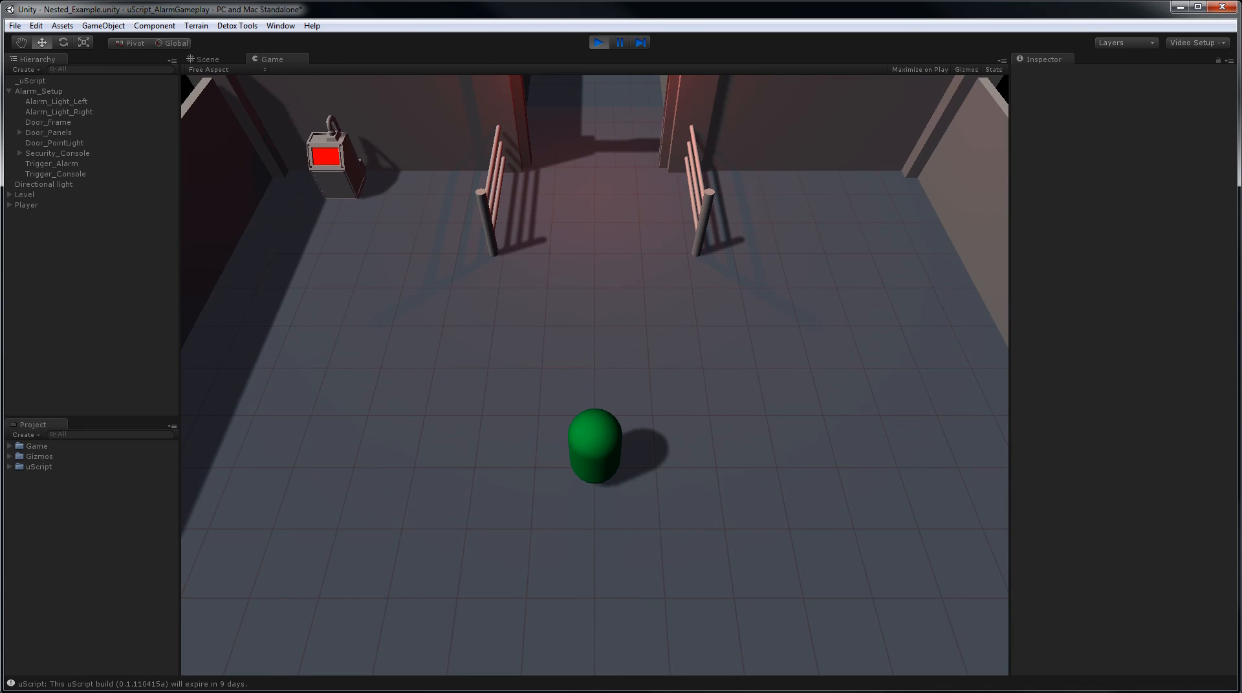